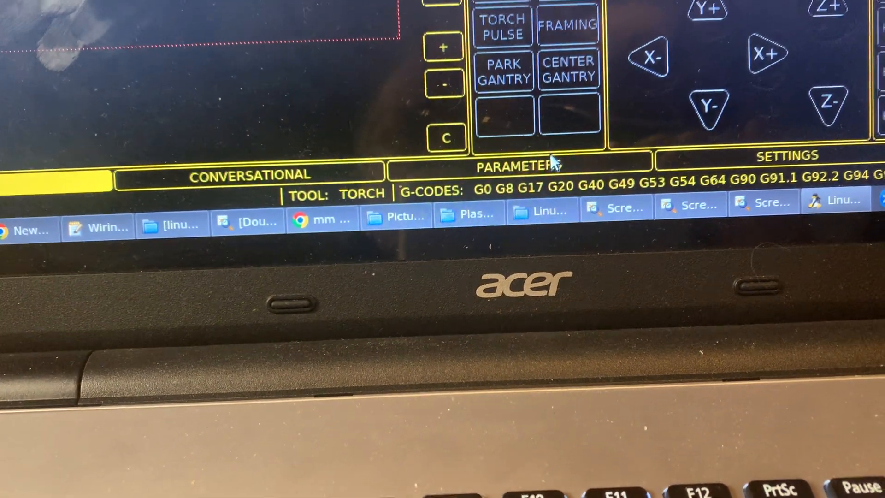
# Show the default material's kerf width, pierce height, cut height, feed rate, amps and volts.
pyautogui.click(516, 156)
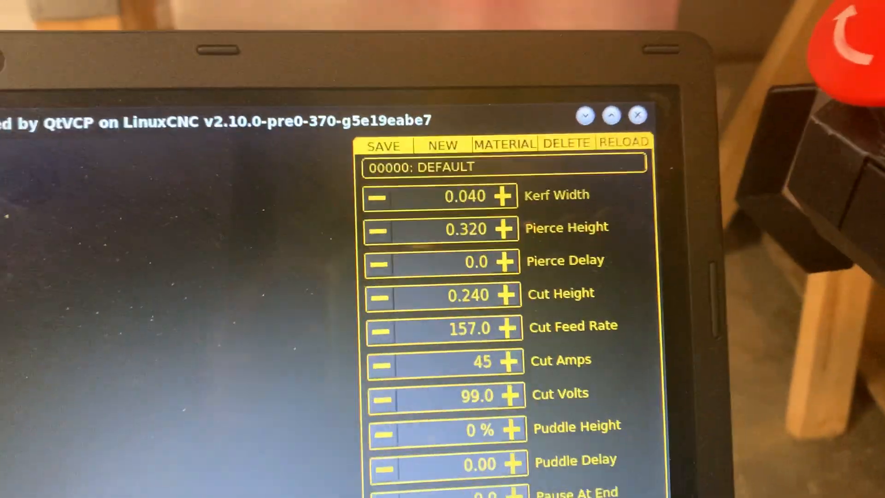